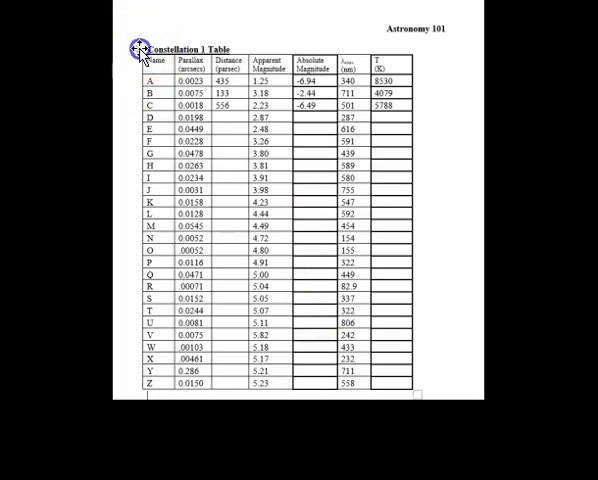
Copy the whole Constellation 1 table from Word via its move-handle context menu.
right_click(134, 51)
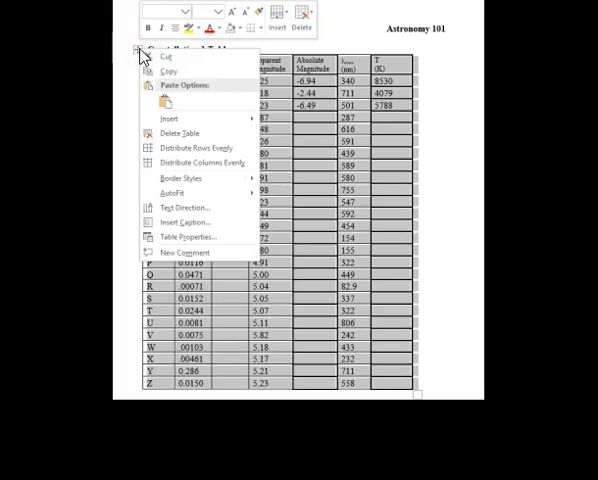
left_click(138, 258)
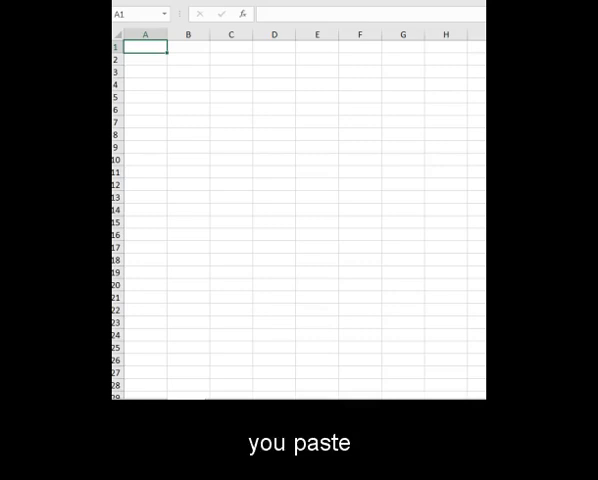
Paste the table into A1 keeping source formatting, then select C6 for the distance.
right_click(150, 50)
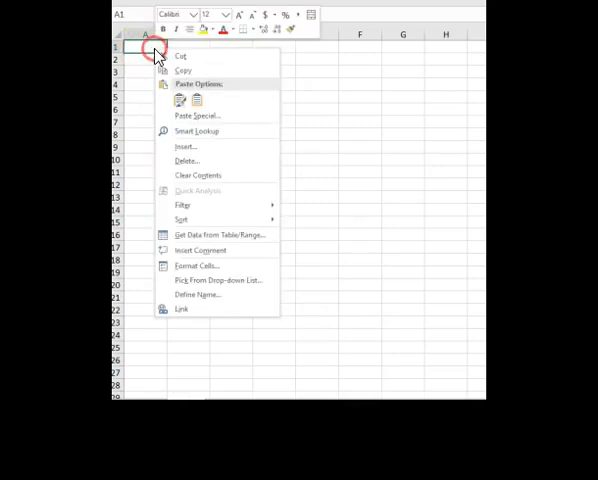
left_click(179, 101)
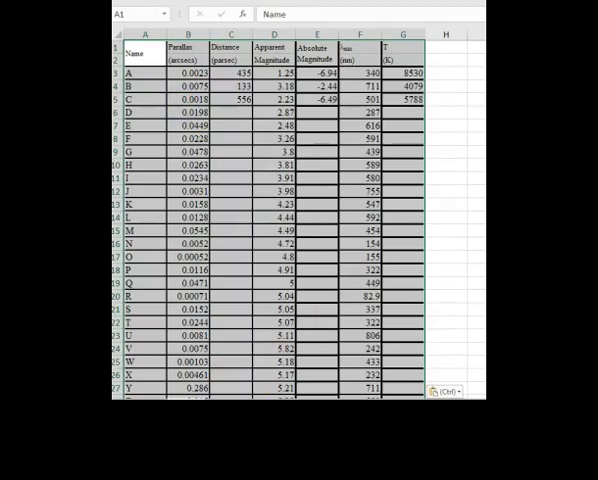
left_click(230, 113)
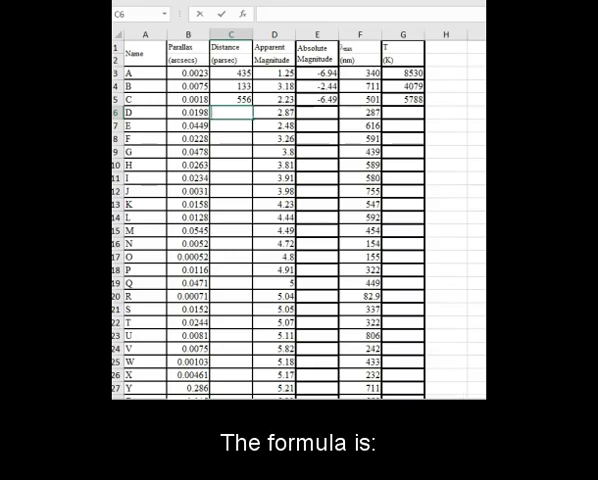
Enter =1/B6 in C6 to get star D's distance of about 50.5 parsecs.
type("=")
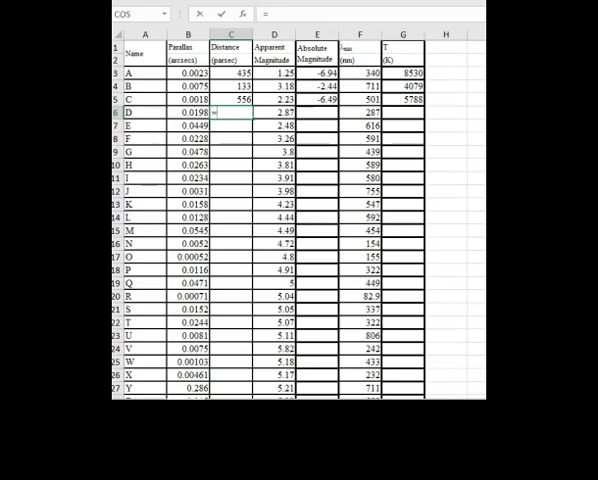
type("1")
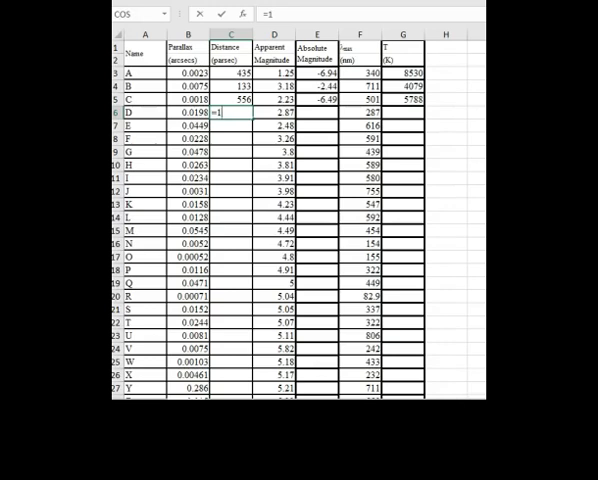
type("/")
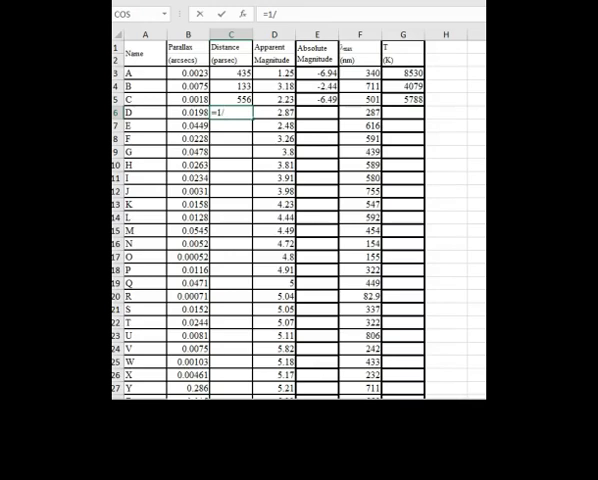
left_click(189, 125)
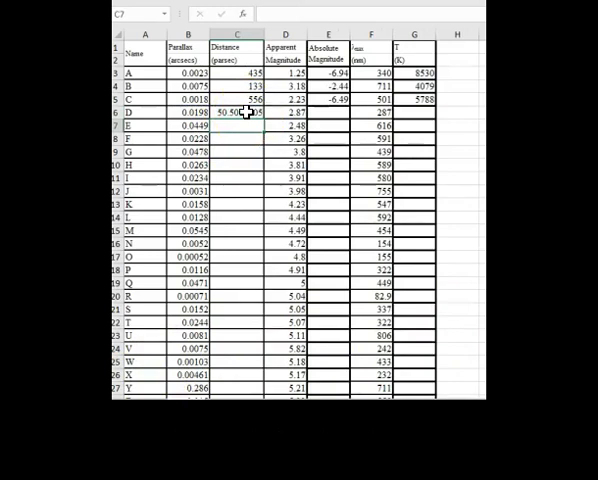
Fill the 1/parallax distance formula from C6 down to C28 for stars D through Z.
left_click(240, 112)
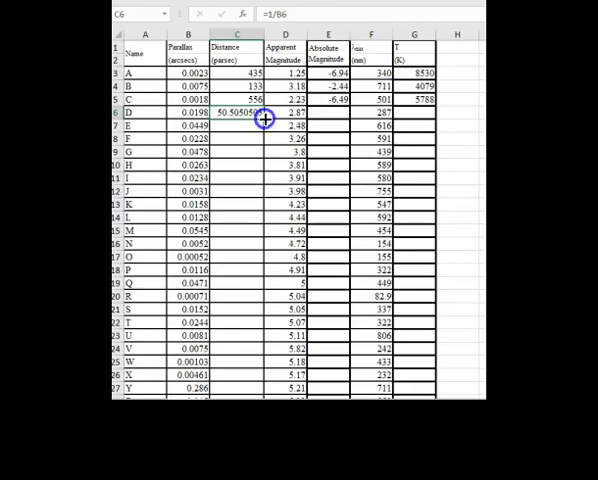
scroll("down", 3)
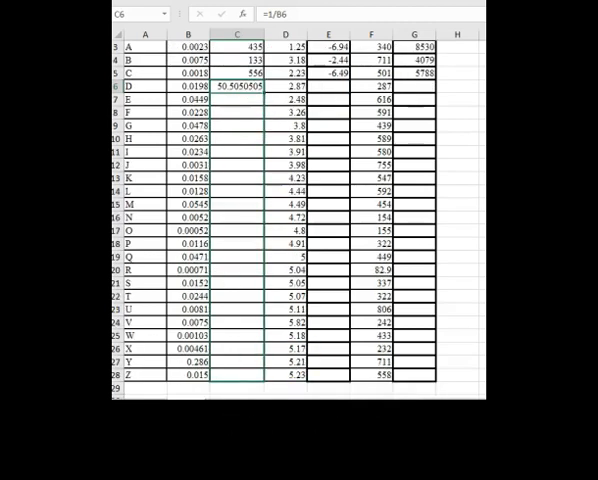
left_click_drag(236, 86, 236, 375)
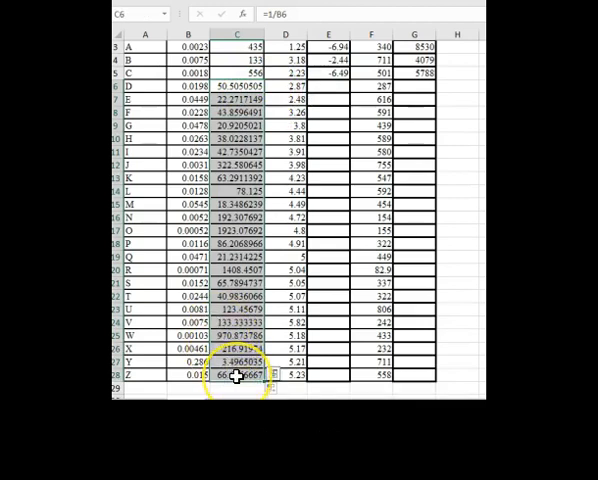
Format the distances C6:C28 as plain Number via Format Cells.
right_click(230, 380)
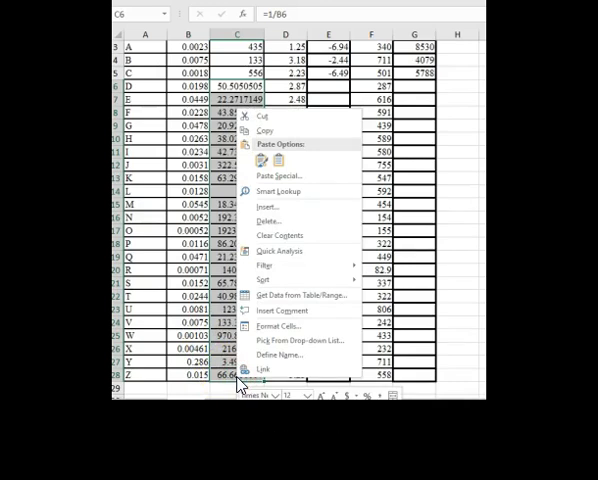
mouse_move(283, 327)
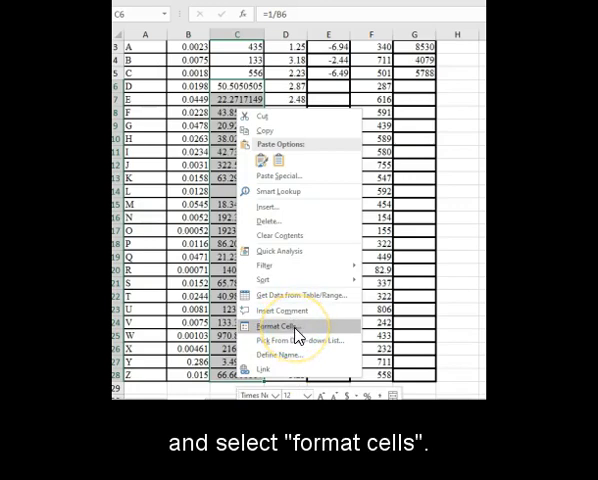
left_click(288, 326)
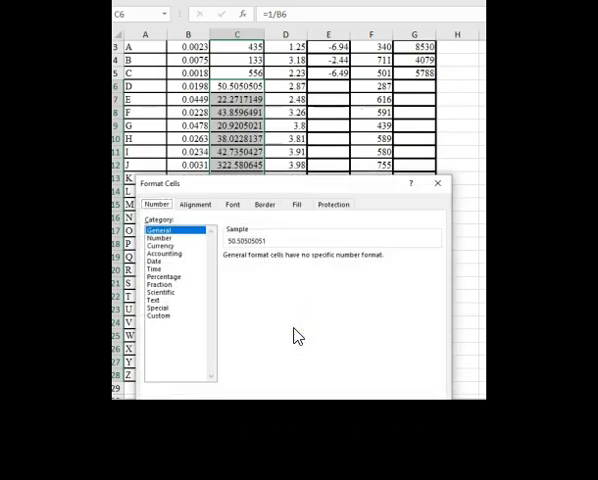
left_click(159, 245)
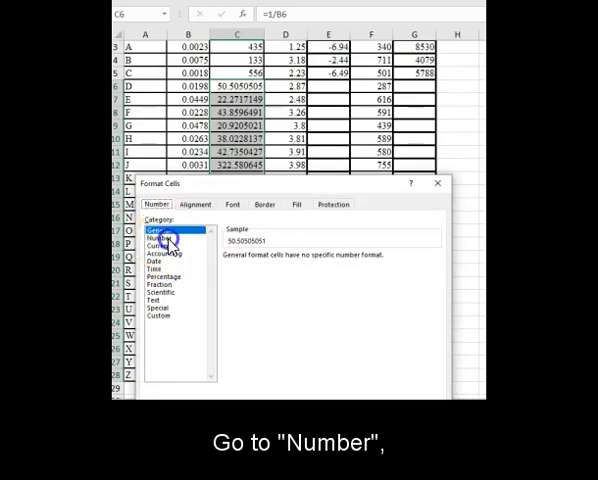
left_click(160, 238)
type("=D6-")
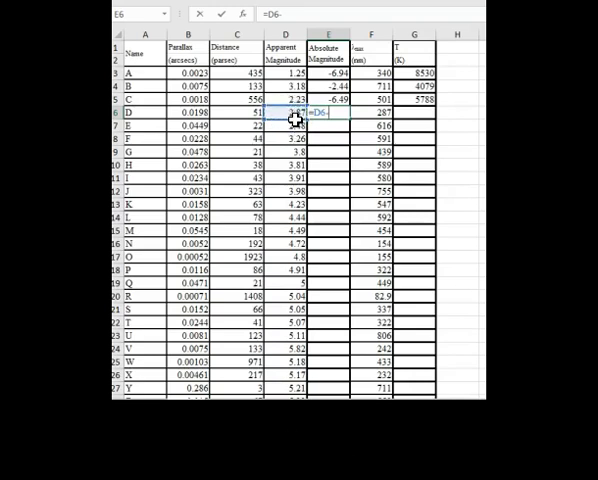
Enter =D6-5*(LOG10(C6)-1) in E6 for star D's absolute magnitude and fill down to row 28.
type("5*")
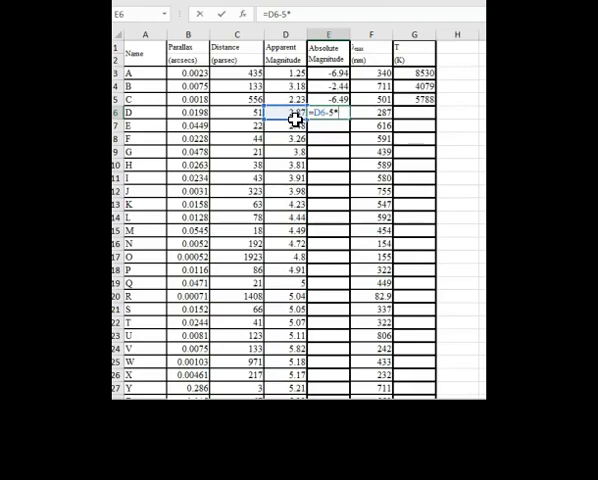
type("(")
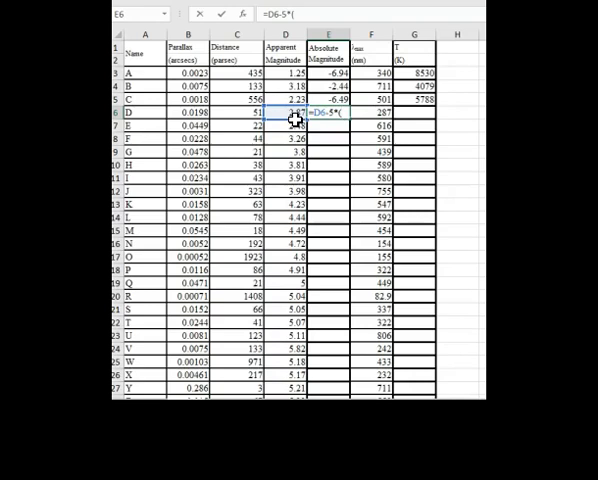
type("Log10")
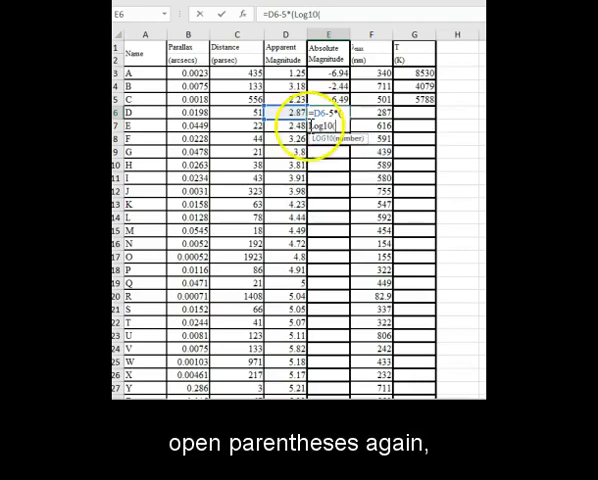
type("(")
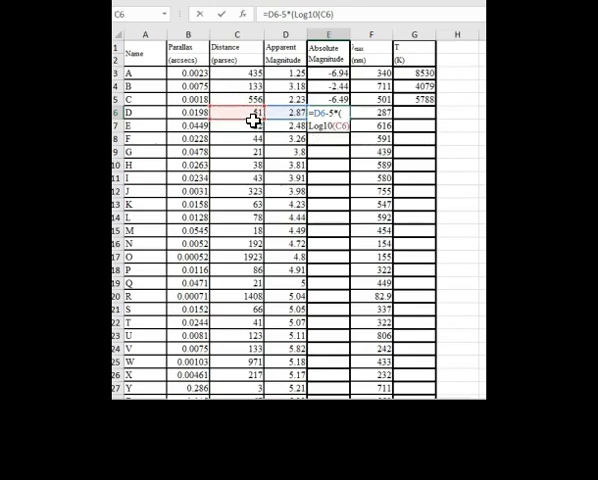
type("-1")
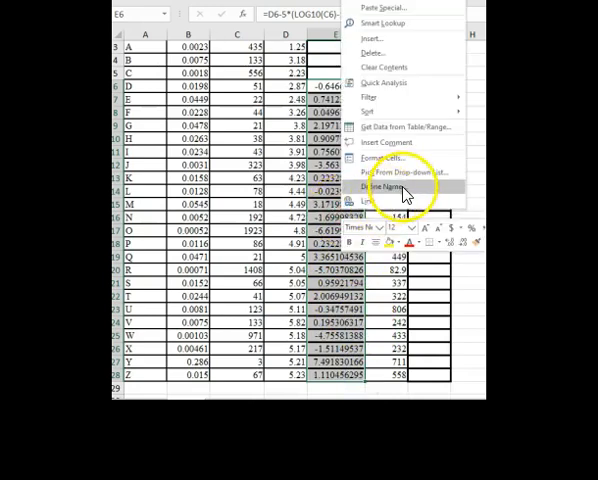
Format the absolute magnitudes E6:E28 as Number with two decimal places.
left_click(397, 159)
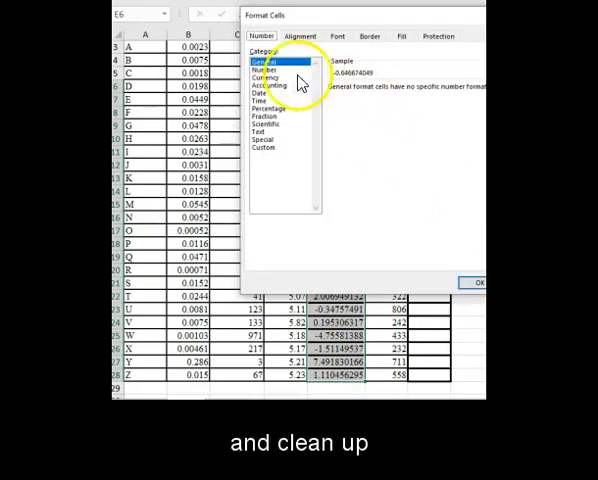
left_click(266, 71)
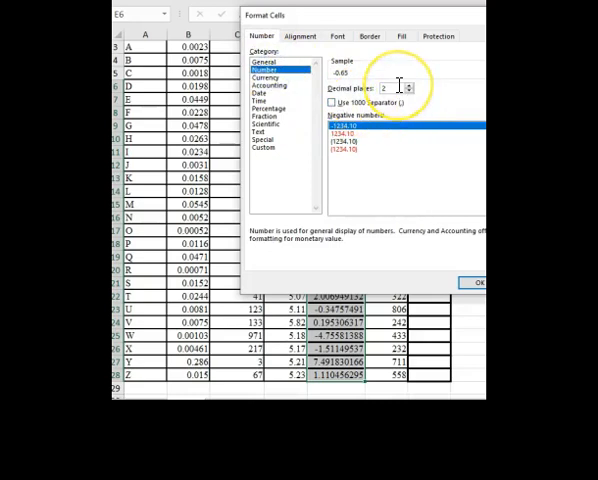
mouse_move(405, 33)
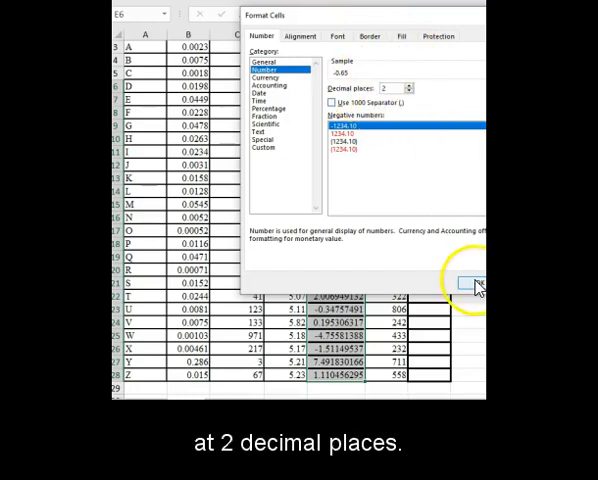
left_click(475, 283)
type("=")
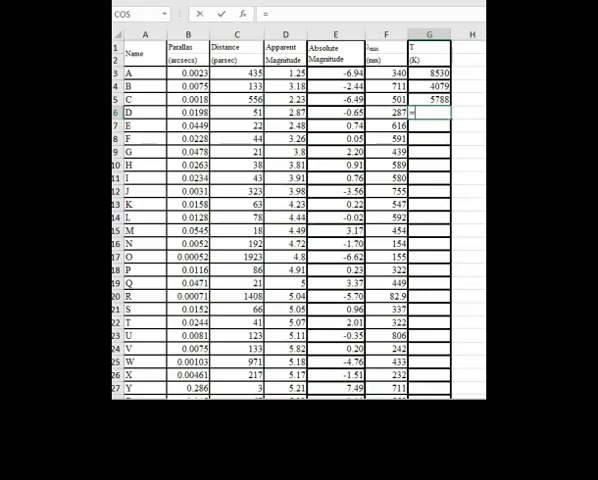
Enter =2900000/F6 in G6 to get star D's temperature of about 10,100 K.
type("29")
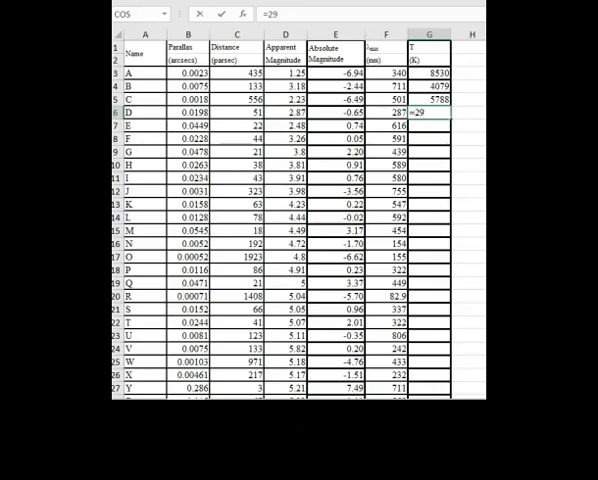
type("0")
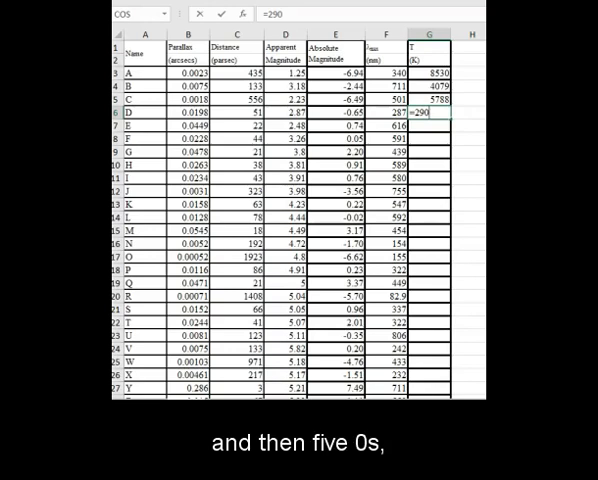
type("000")
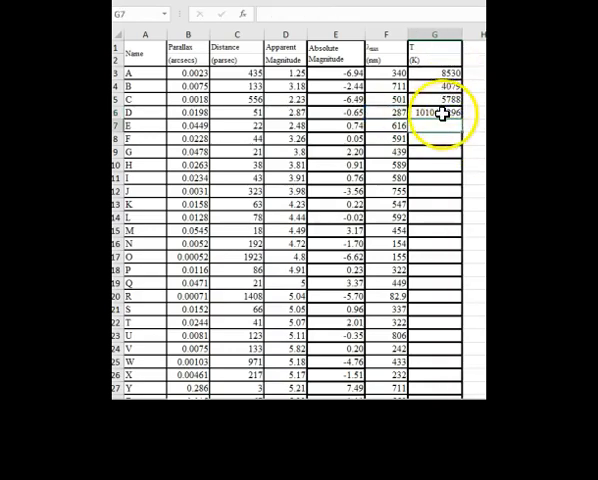
Fill the temperature formula down to G28 and set those cells to the Number format.
left_click(440, 112)
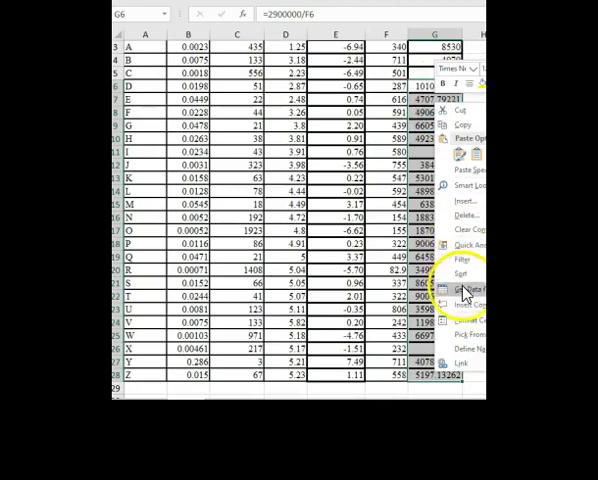
left_click(464, 291)
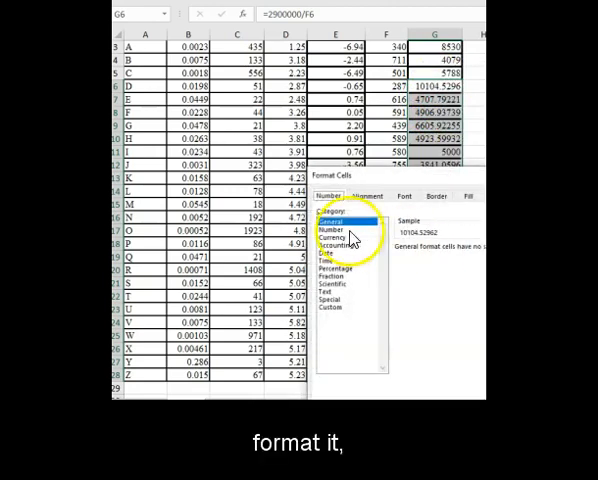
left_click(332, 228)
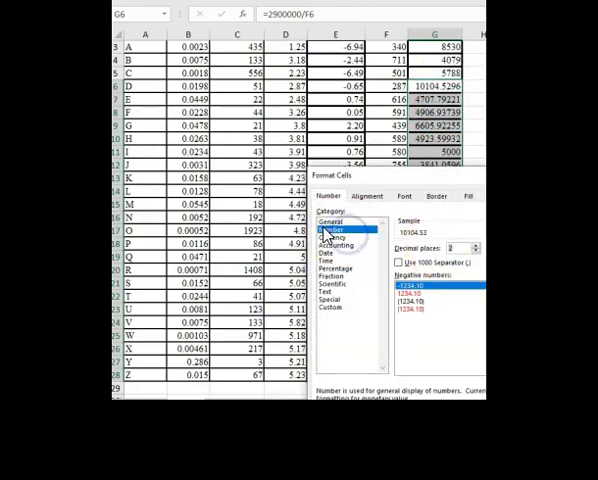